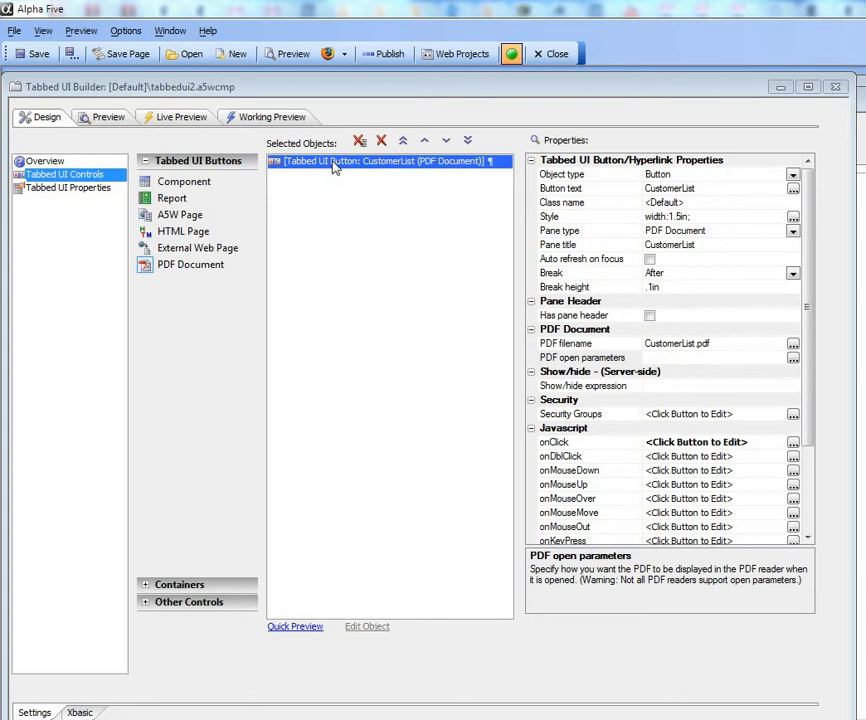
# Run the tabbed UI in Live Preview and open the CustomerList PDF tab
pyautogui.click(180, 117)
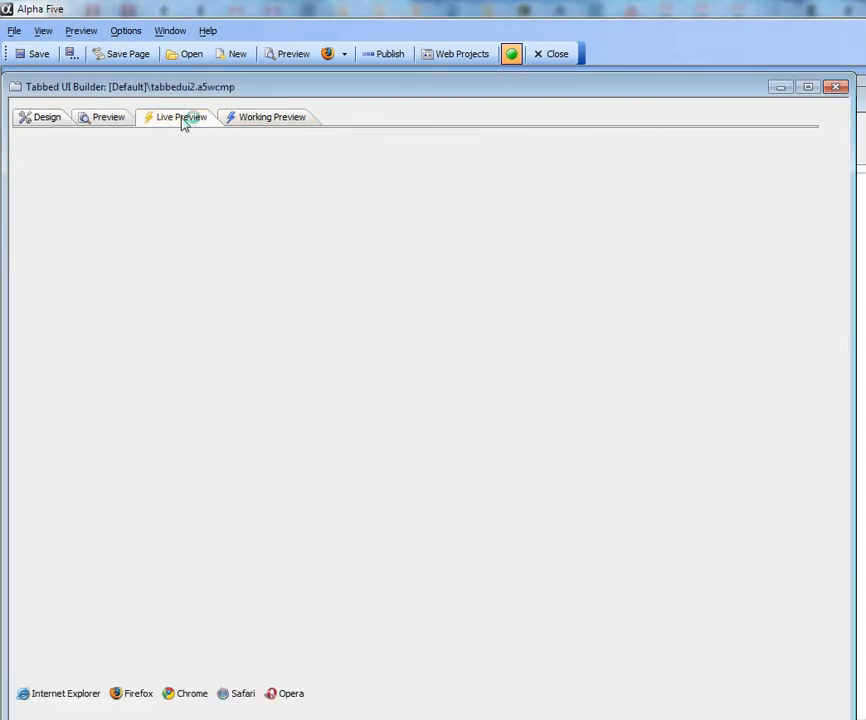
pyautogui.click(182, 117)
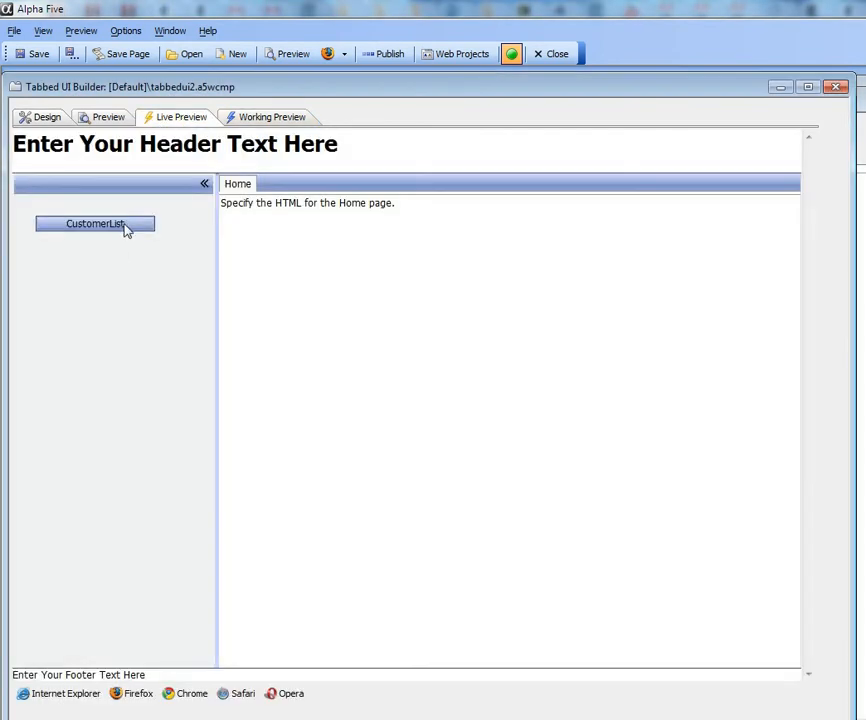
pyautogui.click(98, 223)
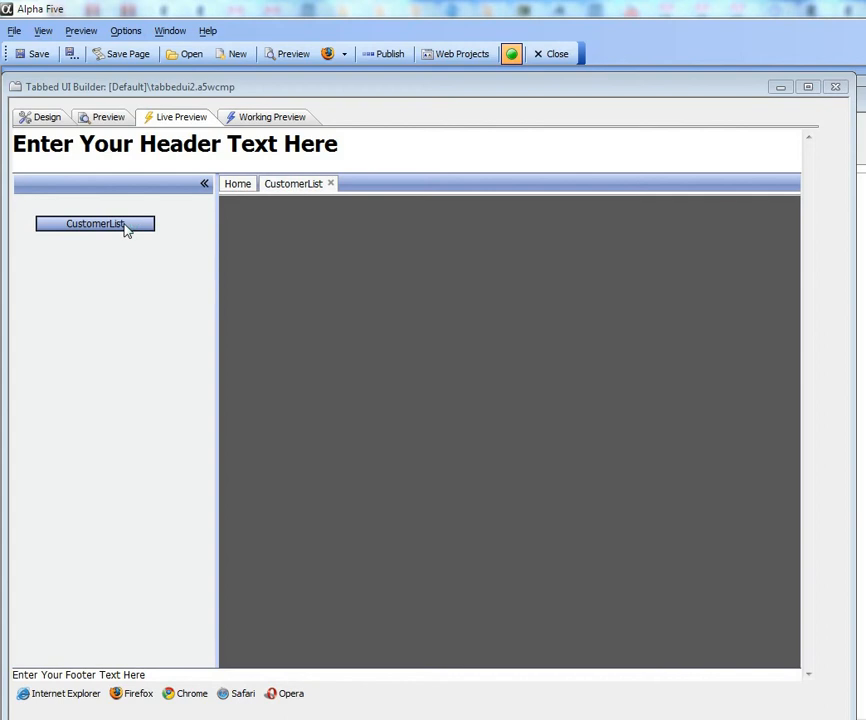
pyautogui.click(95, 222)
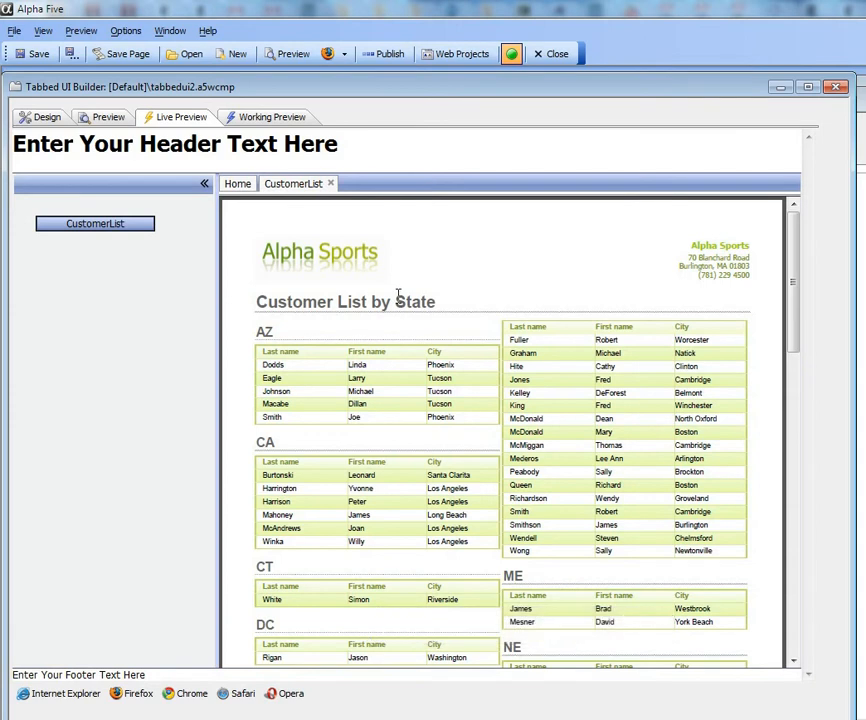
pyautogui.moveTo(485, 357)
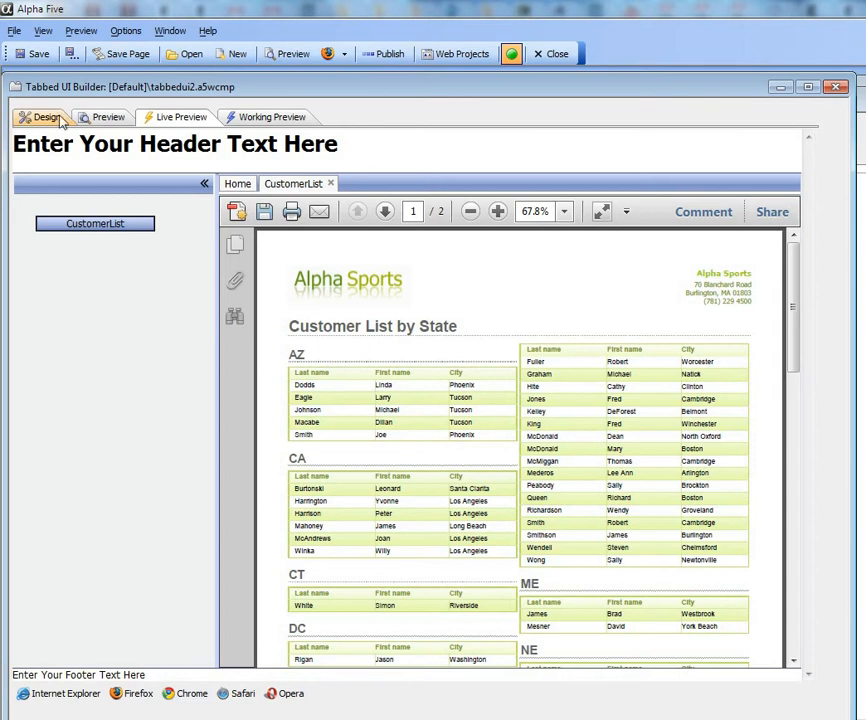
pyautogui.moveTo(54, 123)
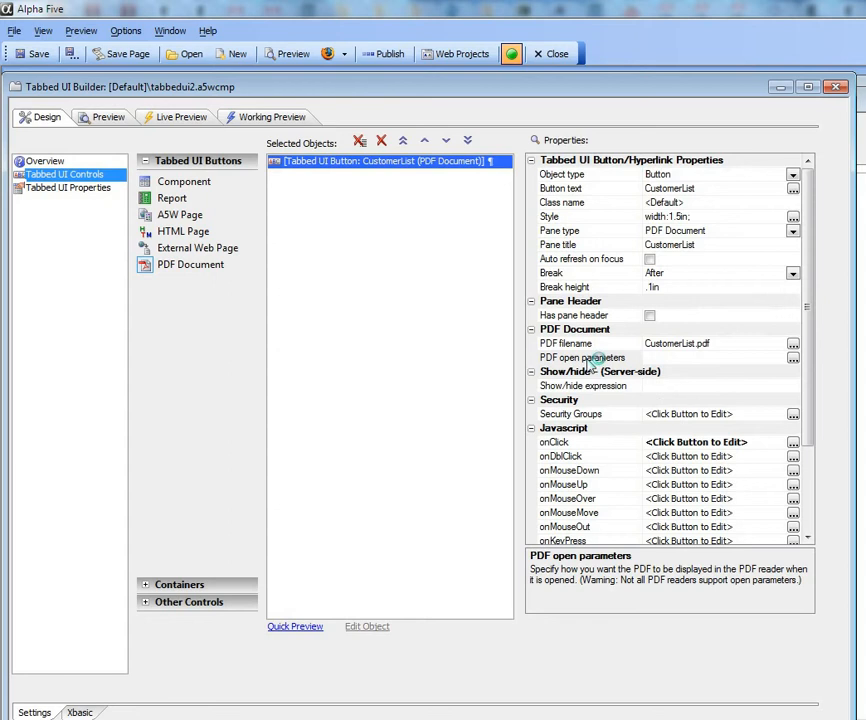
# Select the CustomerList button's 'PDF open parameters' property in design view
pyautogui.click(582, 357)
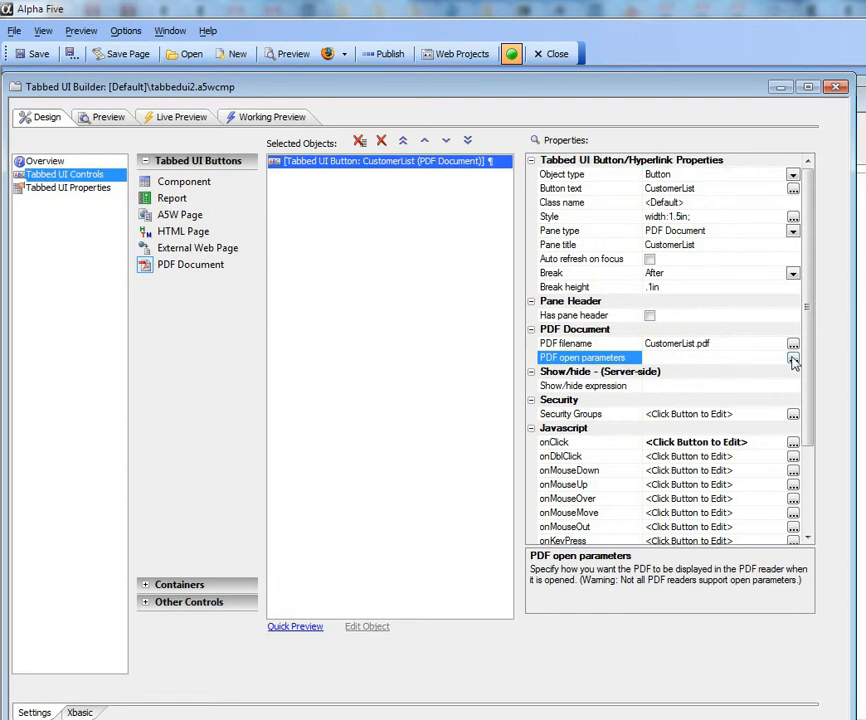
# Set the PDF open parameters to page number 2 and view Fit
pyautogui.click(788, 356)
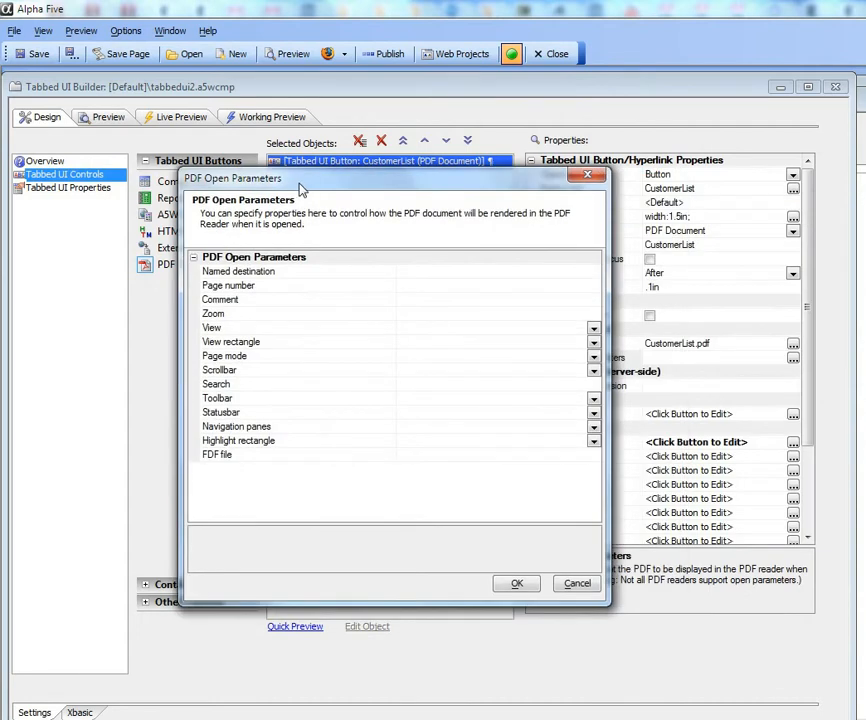
pyautogui.moveTo(265, 328)
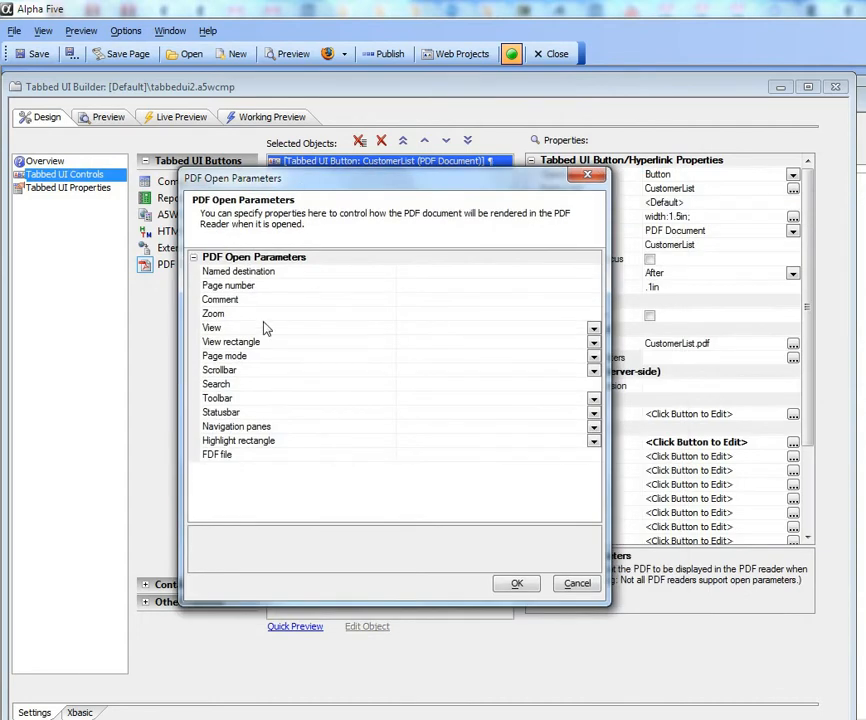
pyautogui.click(228, 285)
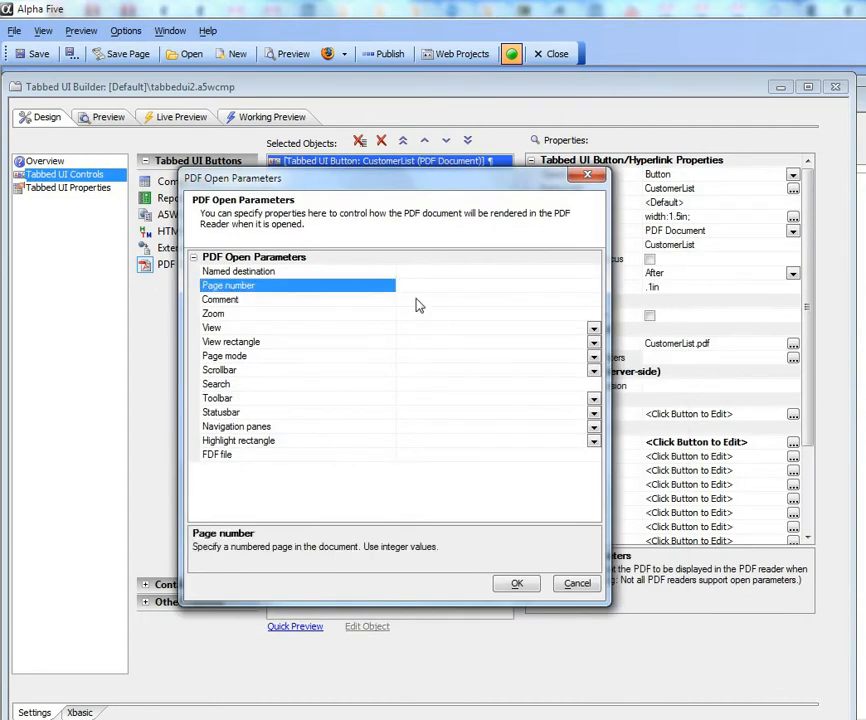
pyautogui.write('2')
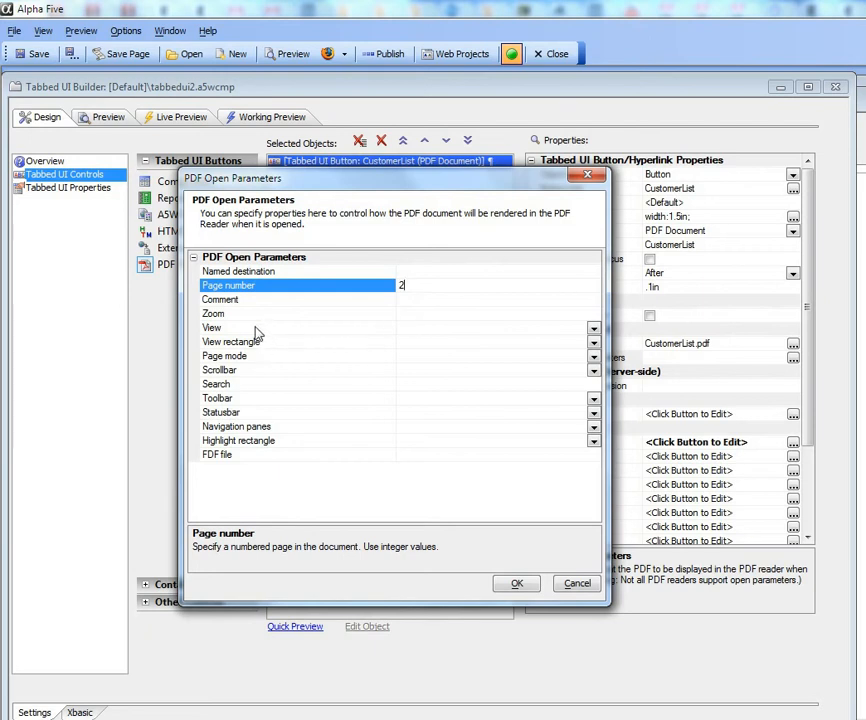
pyautogui.click(211, 327)
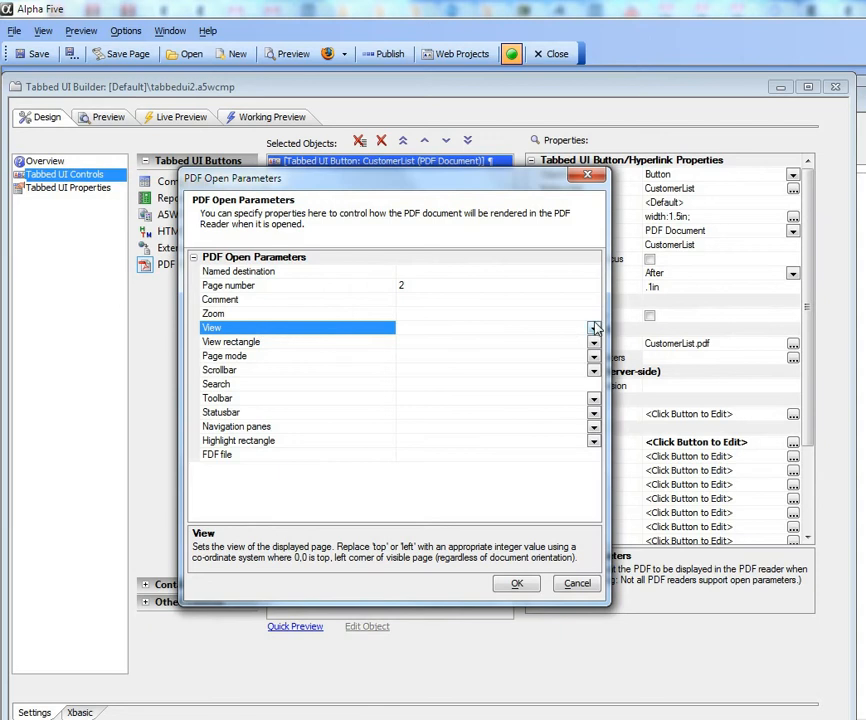
pyautogui.click(593, 328)
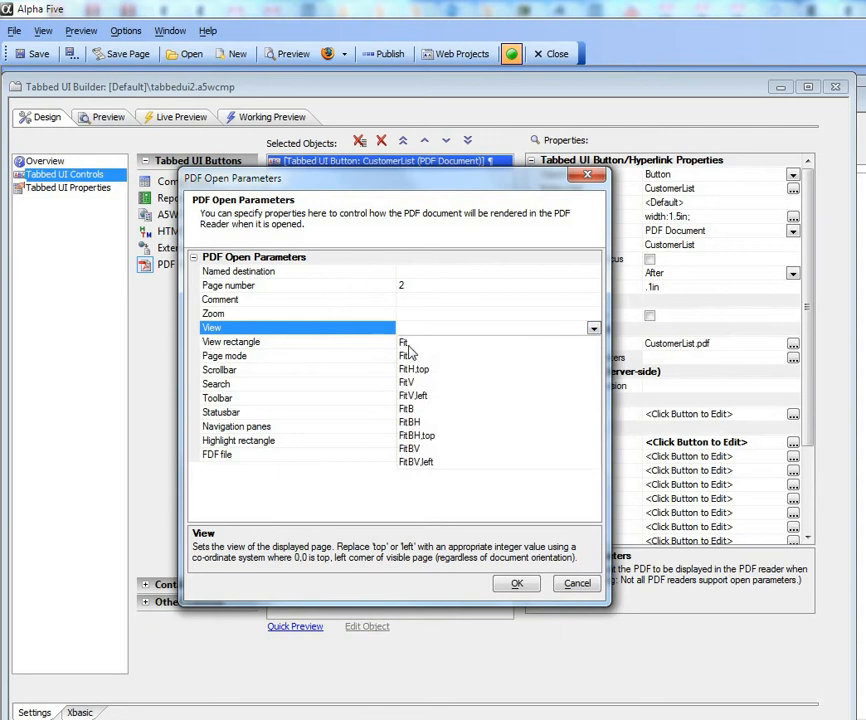
pyautogui.click(405, 343)
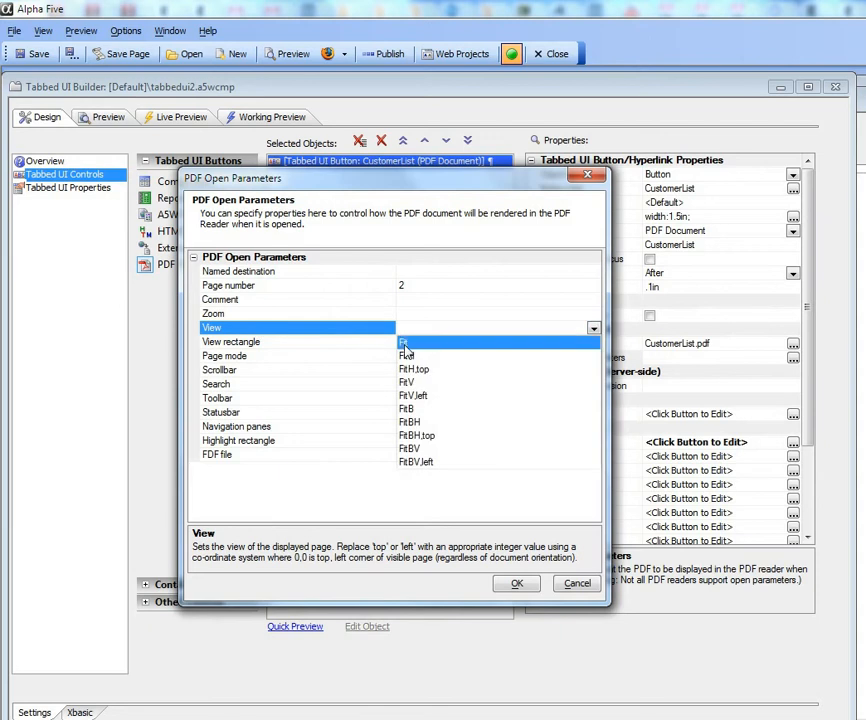
pyautogui.click(403, 342)
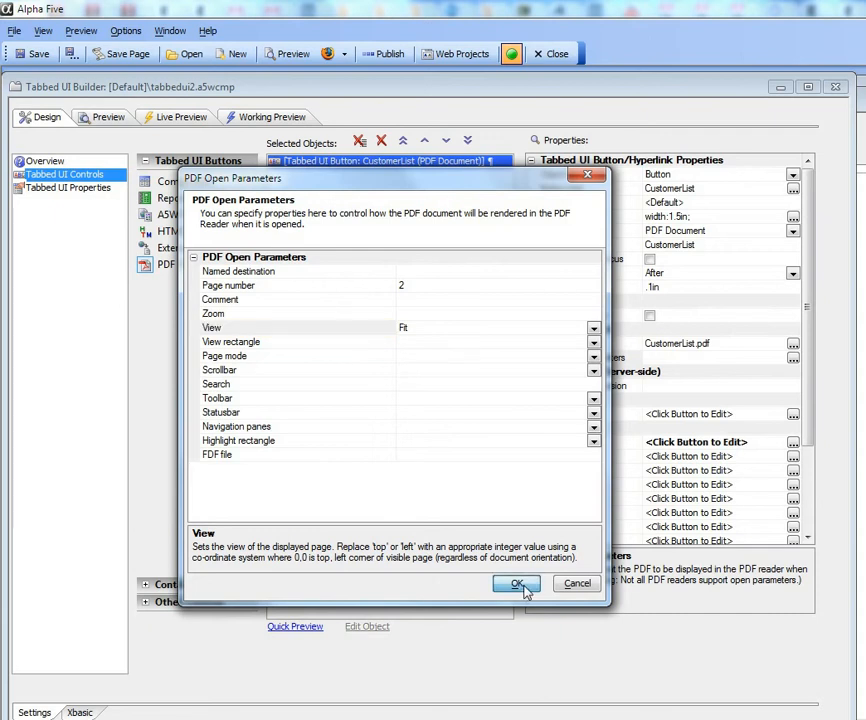
pyautogui.click(515, 584)
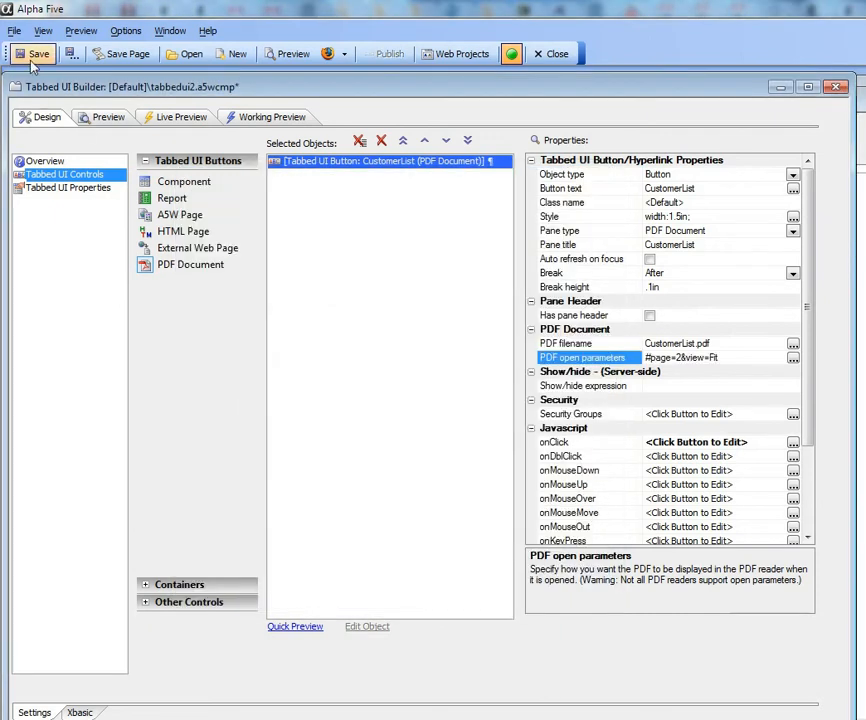
# Preview the CustomerList PDF opening on page 2, zoom in, then return to Design
pyautogui.click(183, 117)
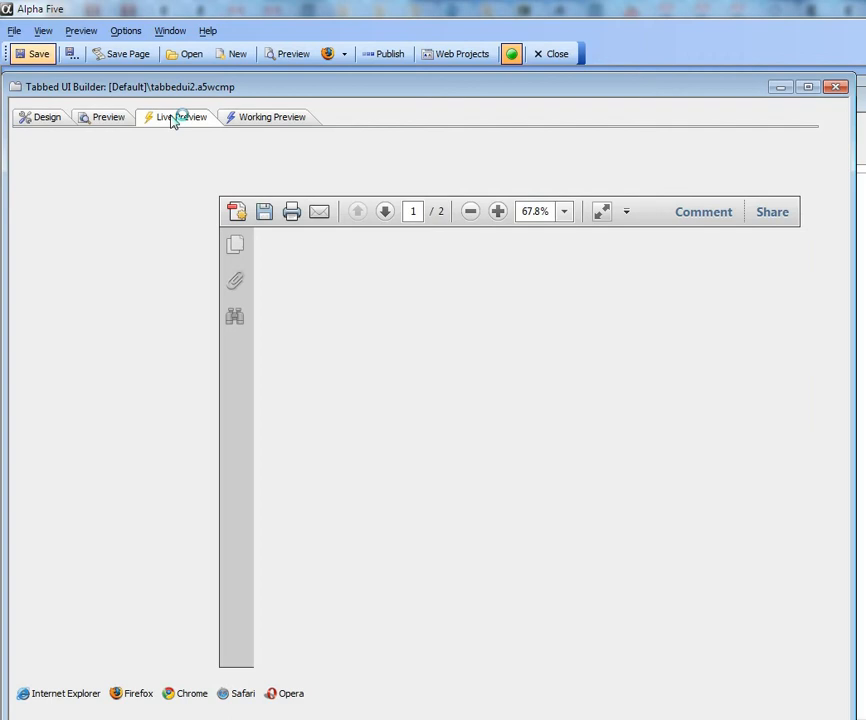
pyautogui.click(182, 117)
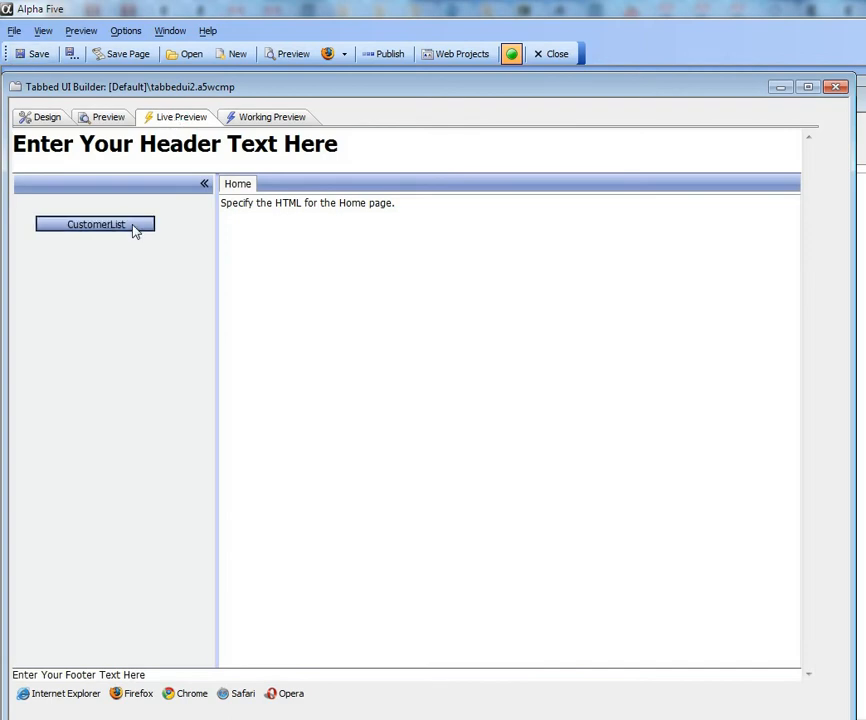
pyautogui.click(95, 223)
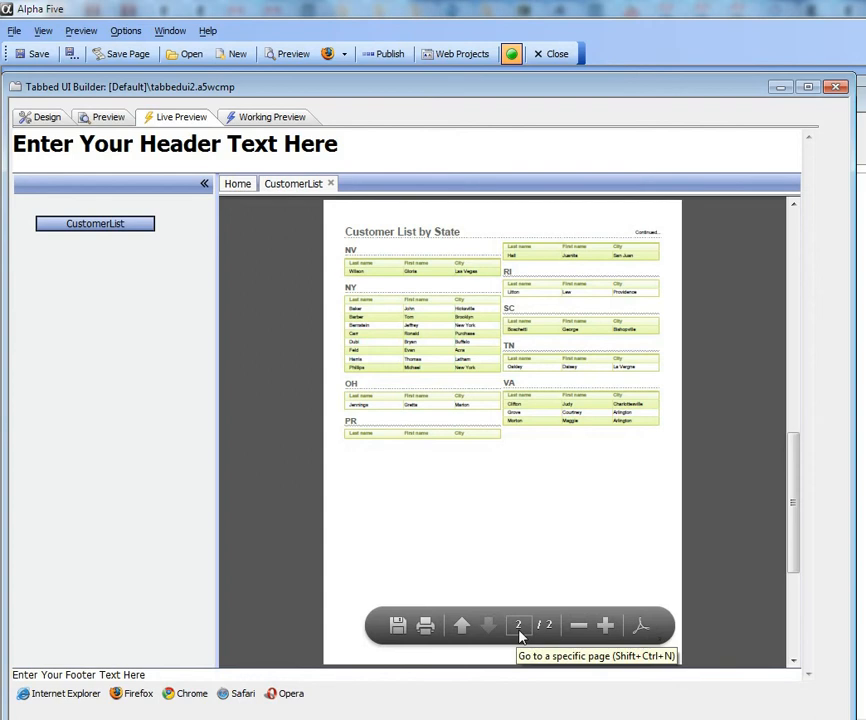
pyautogui.moveTo(440, 303)
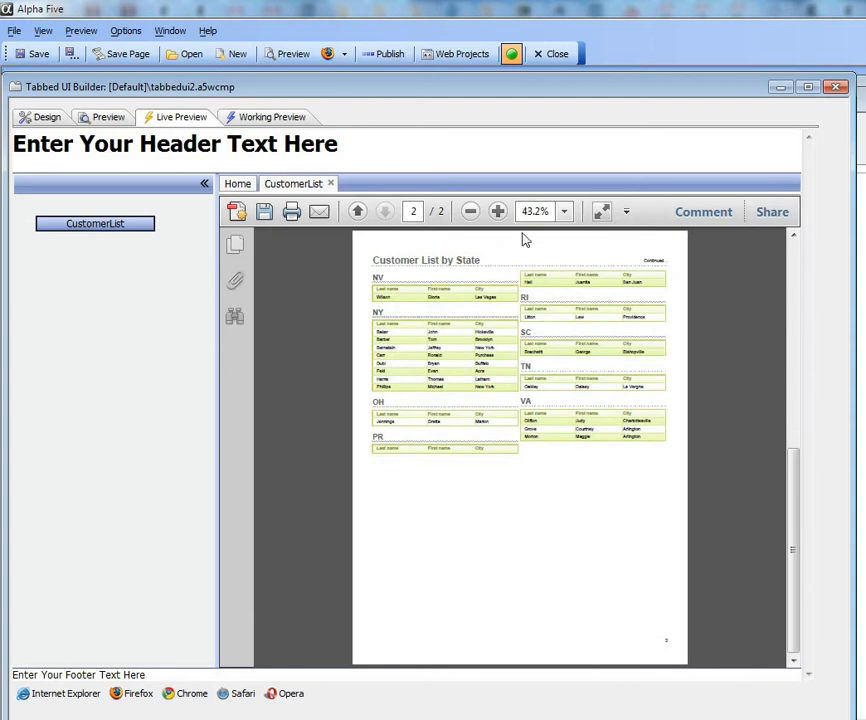
pyautogui.moveTo(533, 222)
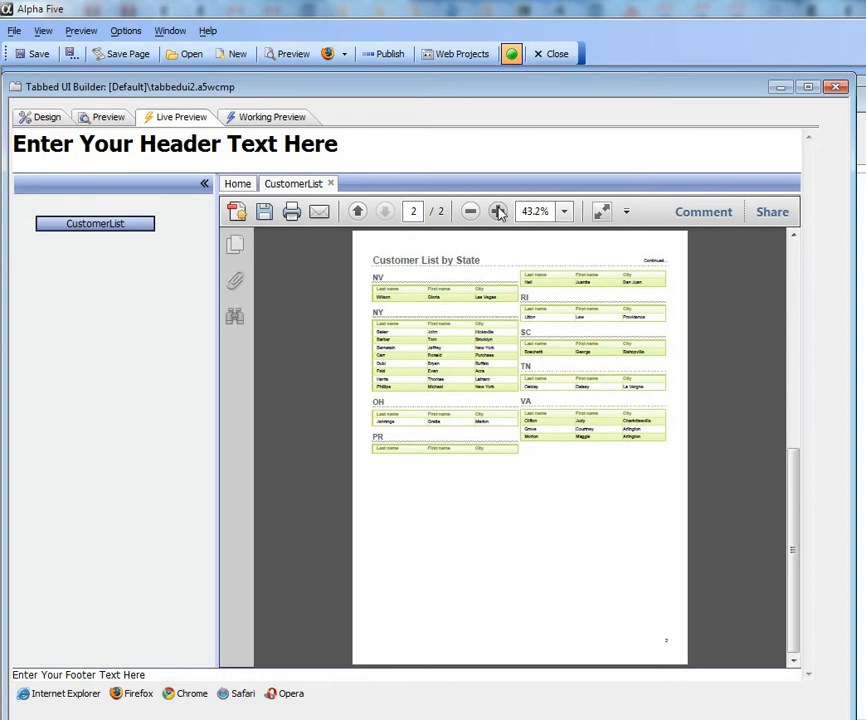
pyautogui.click(498, 211)
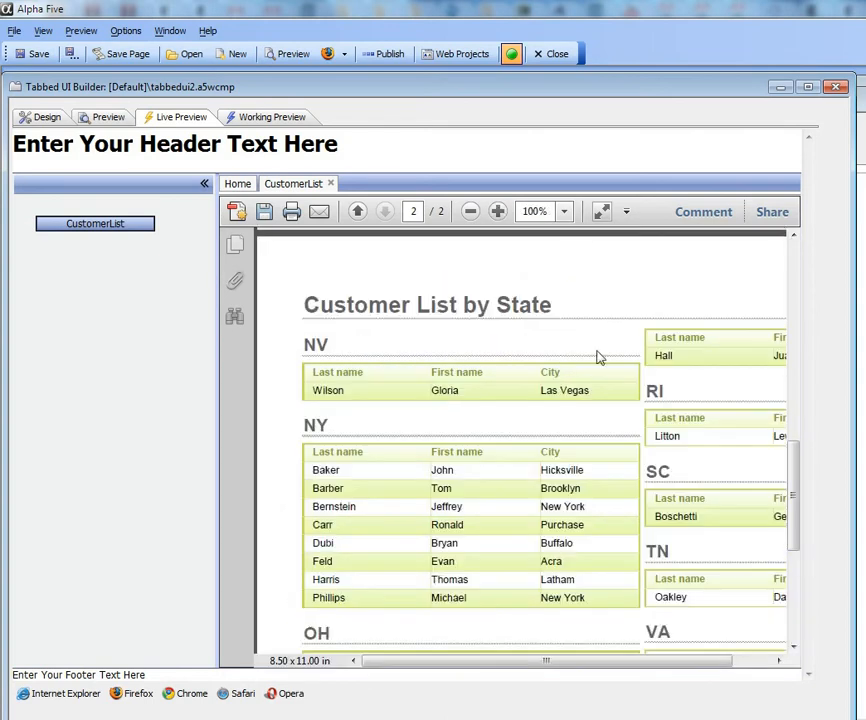
pyautogui.moveTo(595, 561)
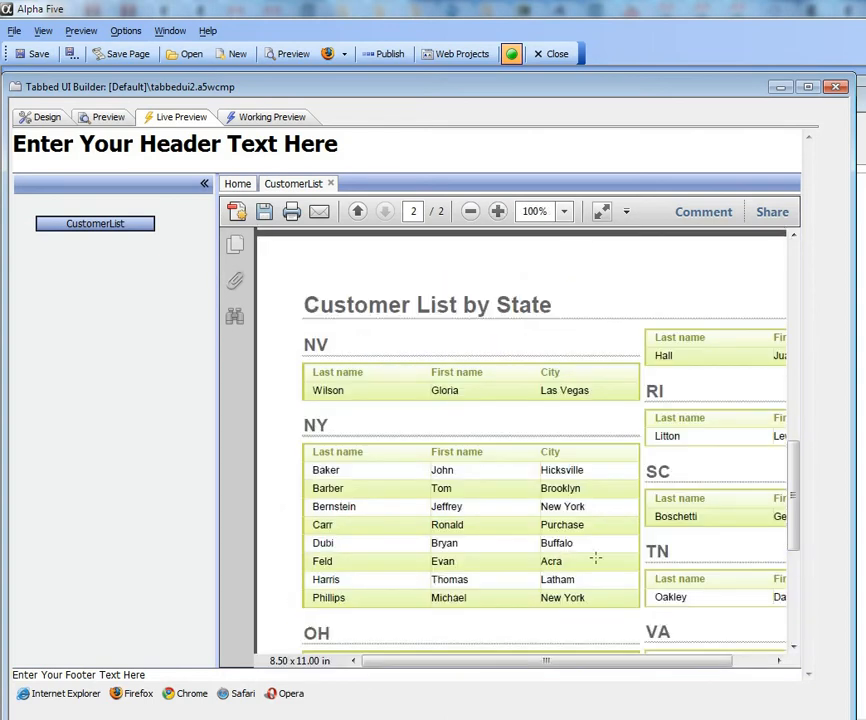
pyautogui.moveTo(545, 510)
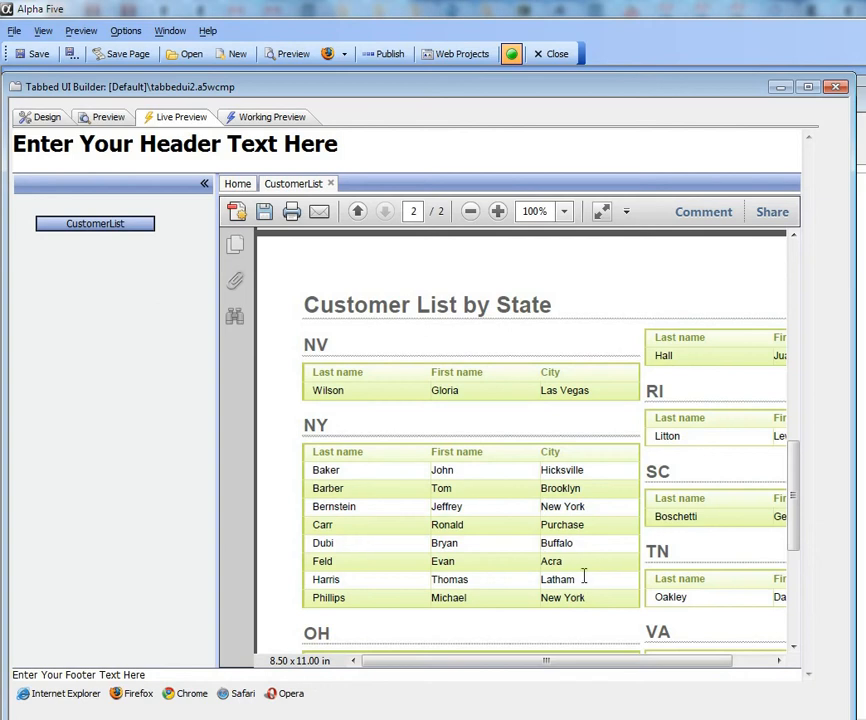
pyautogui.moveTo(587, 489)
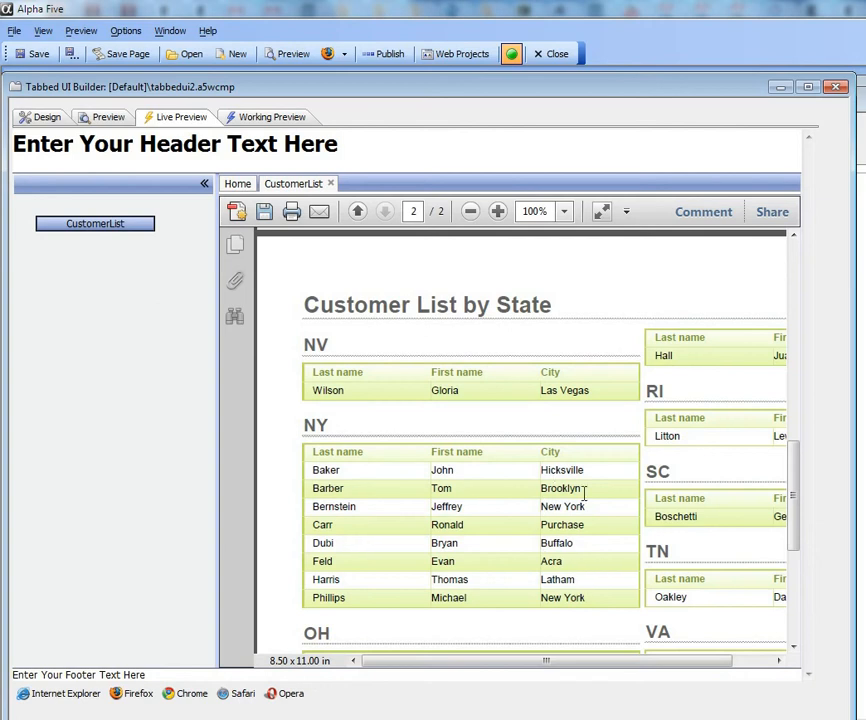
pyautogui.moveTo(615, 484)
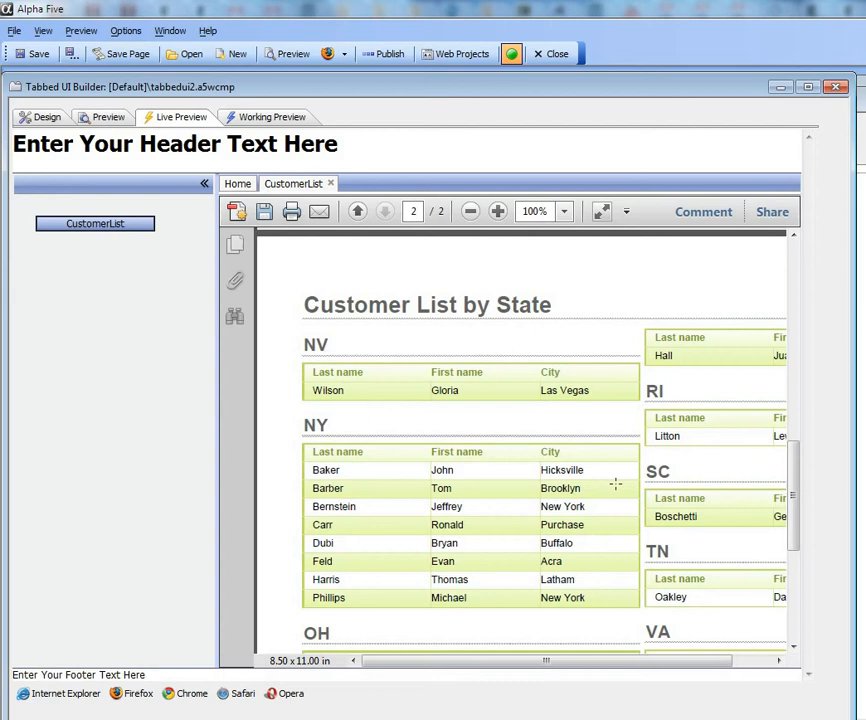
pyautogui.click(47, 117)
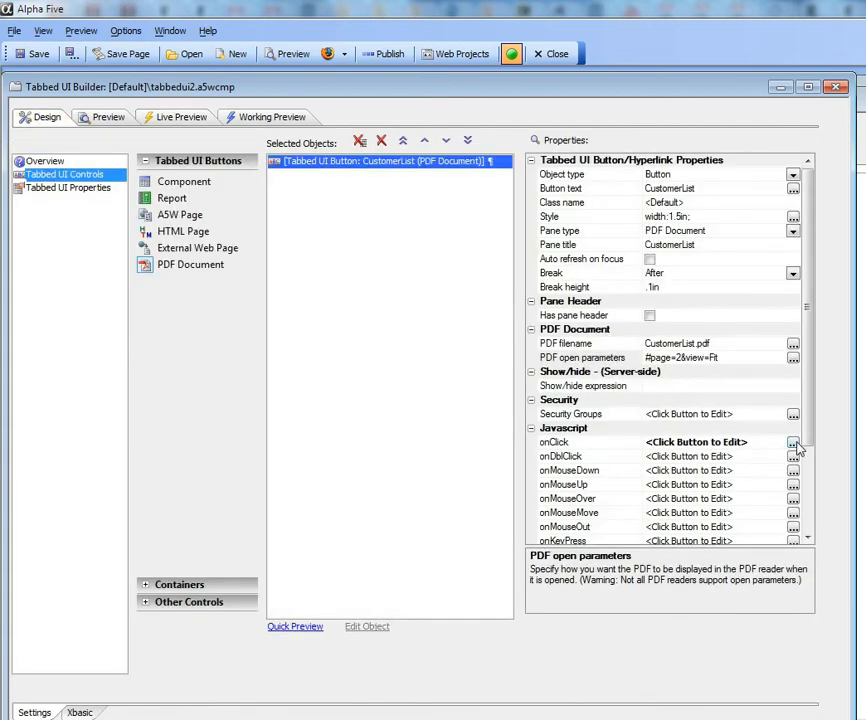
# Add the search 'New York,Brooklyn' to the PDF open parameters
pyautogui.click(790, 357)
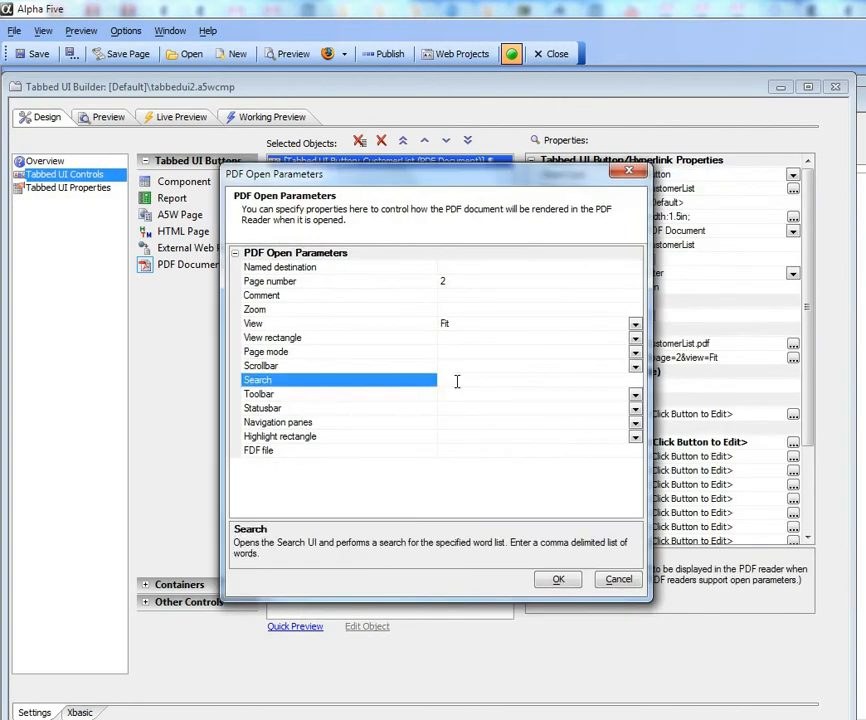
pyautogui.write('New York,Brooklyn')
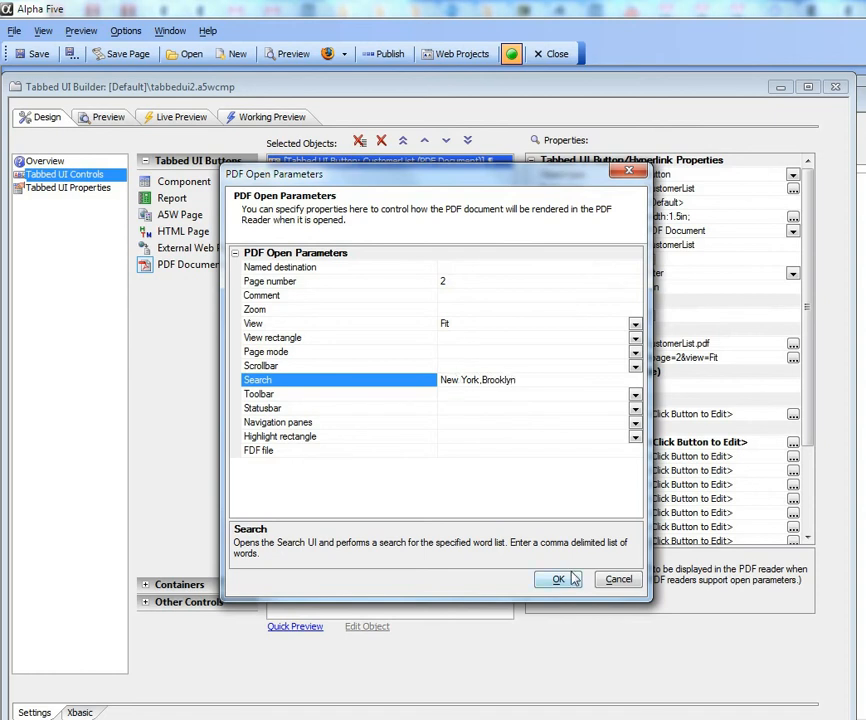
pyautogui.click(556, 579)
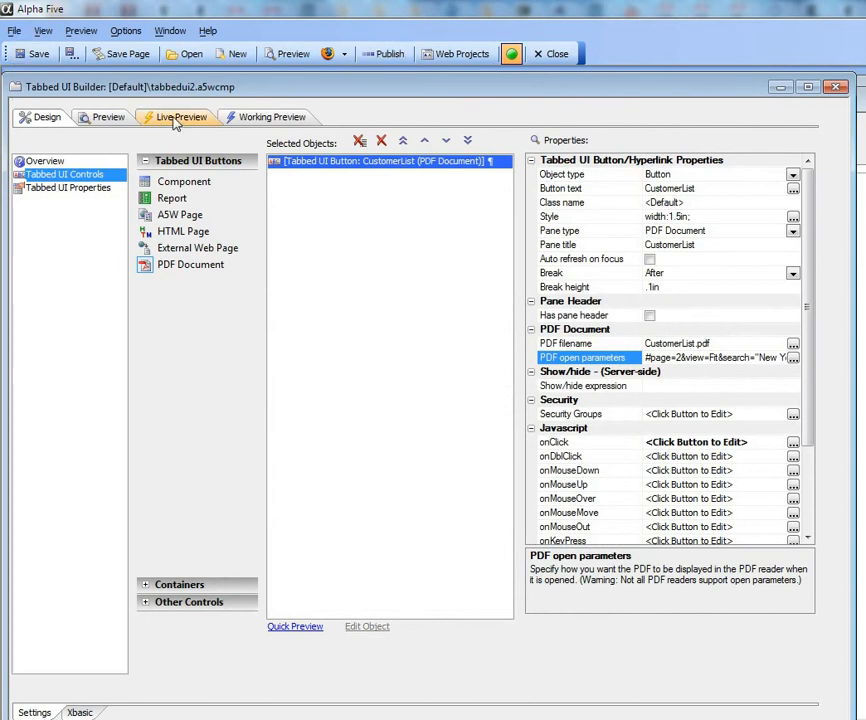
# Preview the CustomerList PDF showing 2 search results for New York,Brooklyn
pyautogui.click(179, 116)
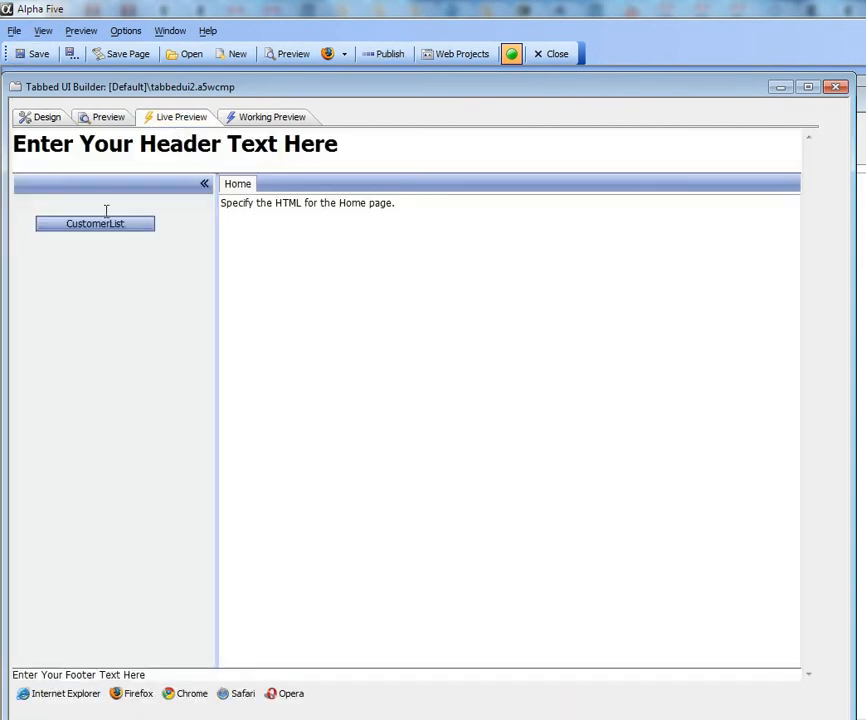
pyautogui.click(95, 223)
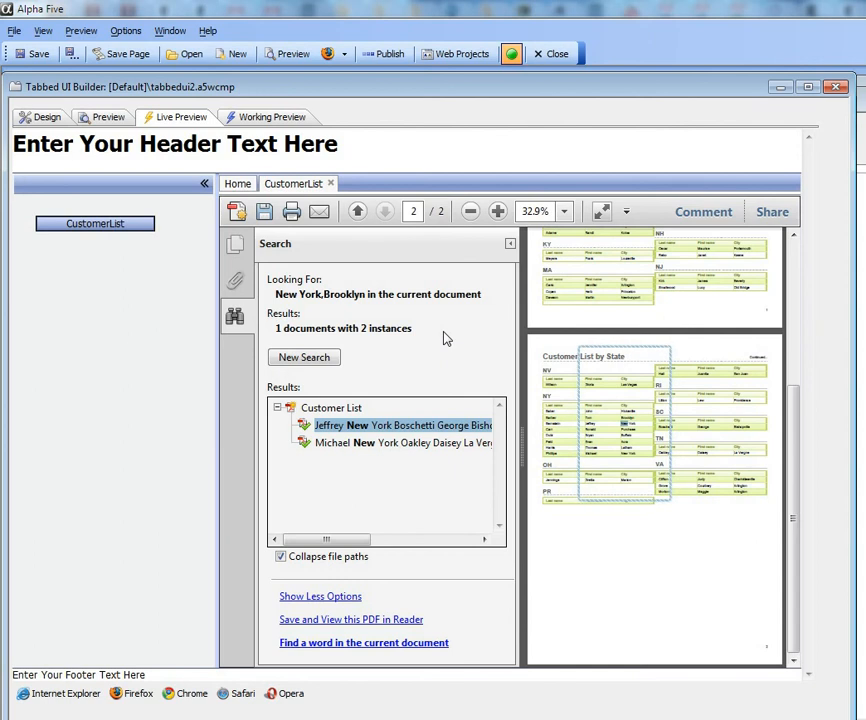
pyautogui.moveTo(406, 407)
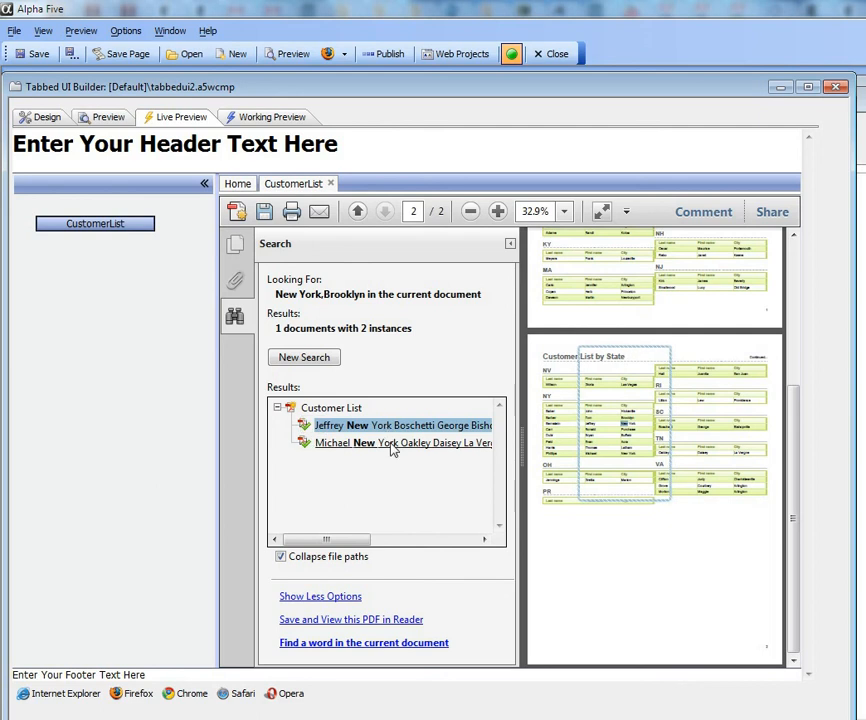
pyautogui.moveTo(380, 461)
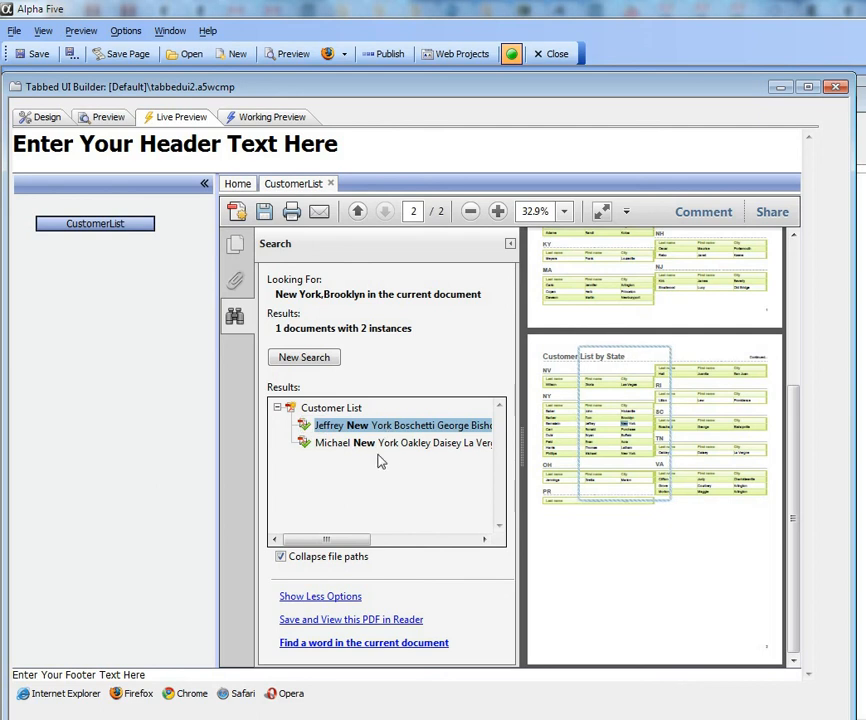